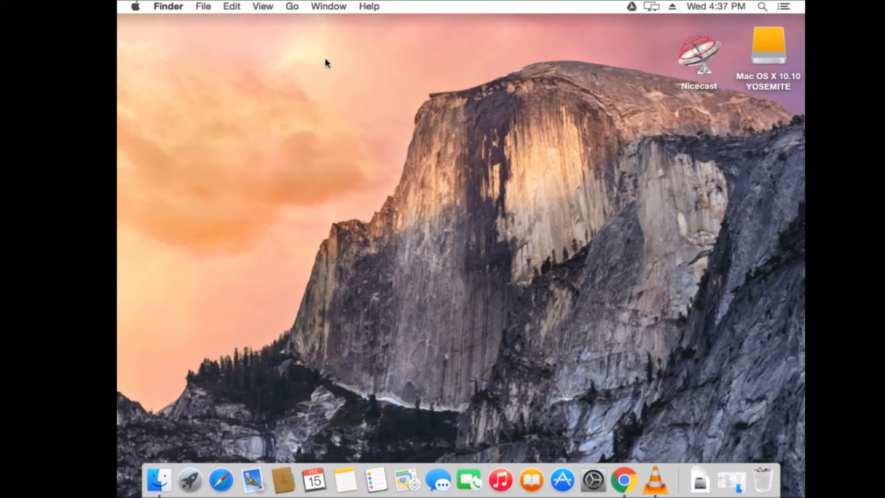
pyautogui.moveTo(647, 68)
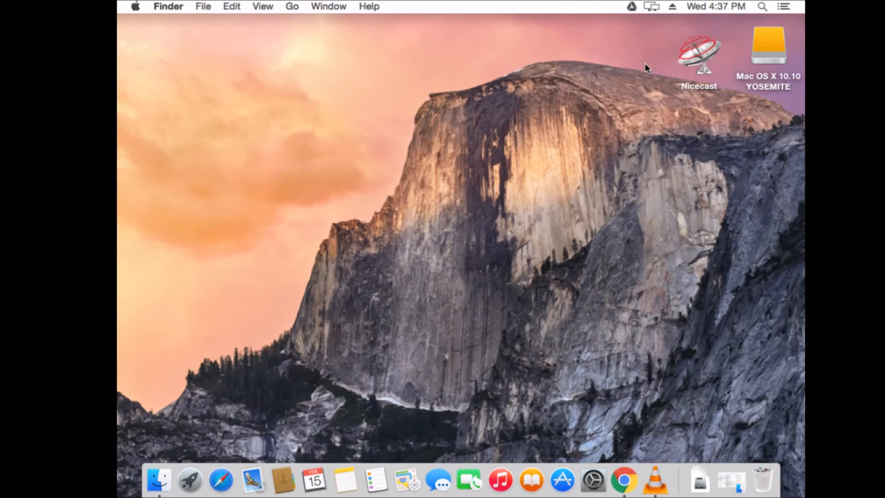
pyautogui.moveTo(578, 63)
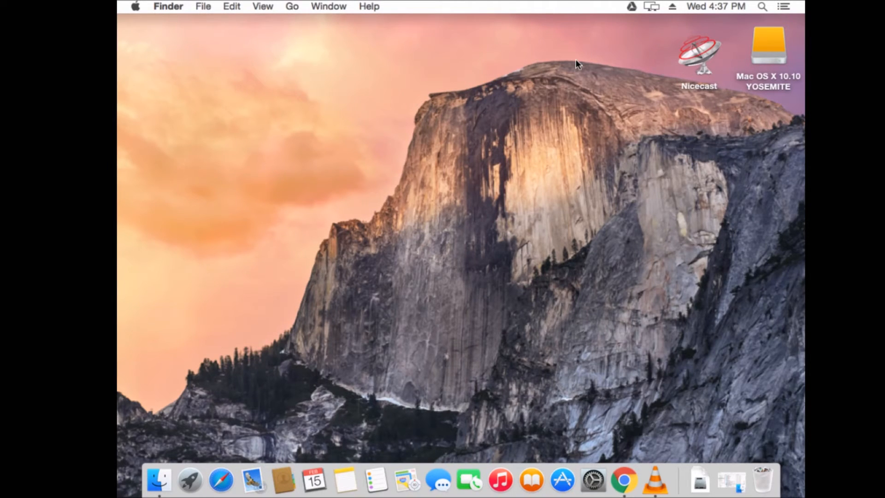
pyautogui.moveTo(403, 143)
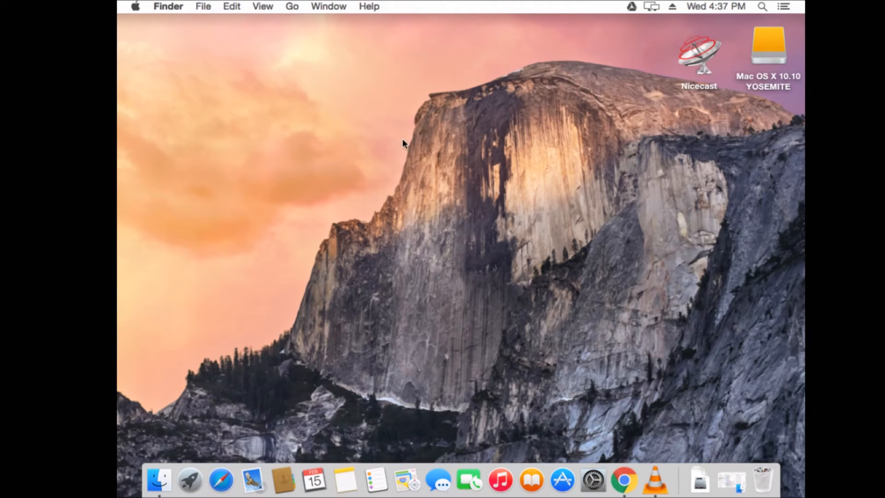
pyautogui.moveTo(725, 69)
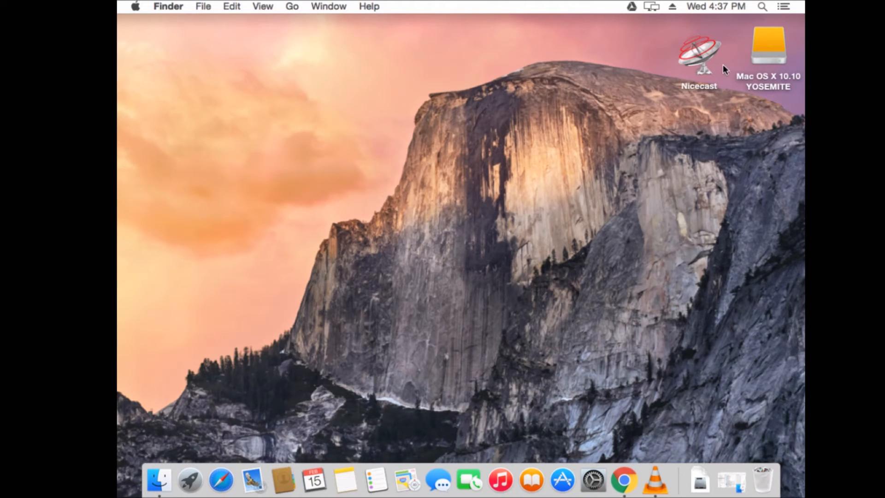
pyautogui.moveTo(191, 481)
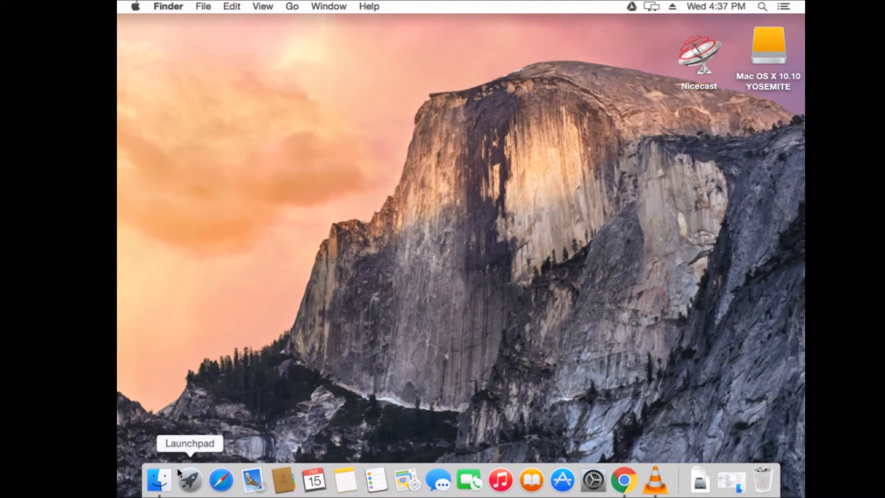
pyautogui.moveTo(687, 126)
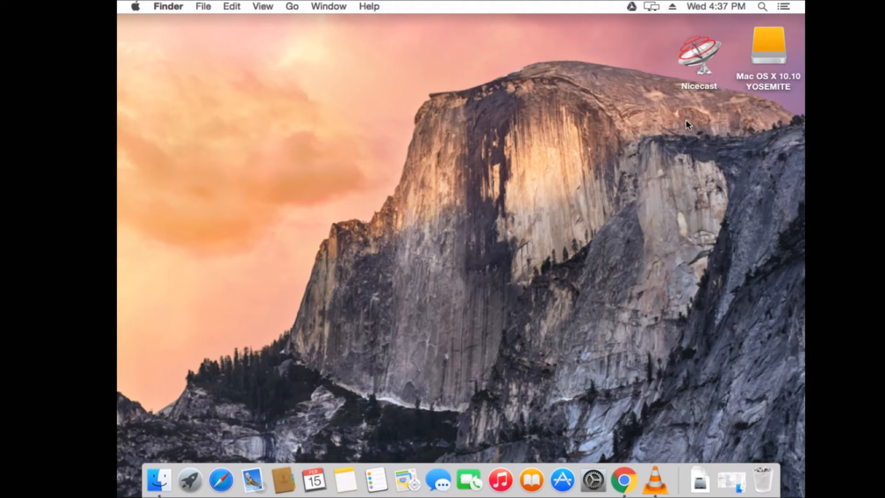
pyautogui.moveTo(712, 30)
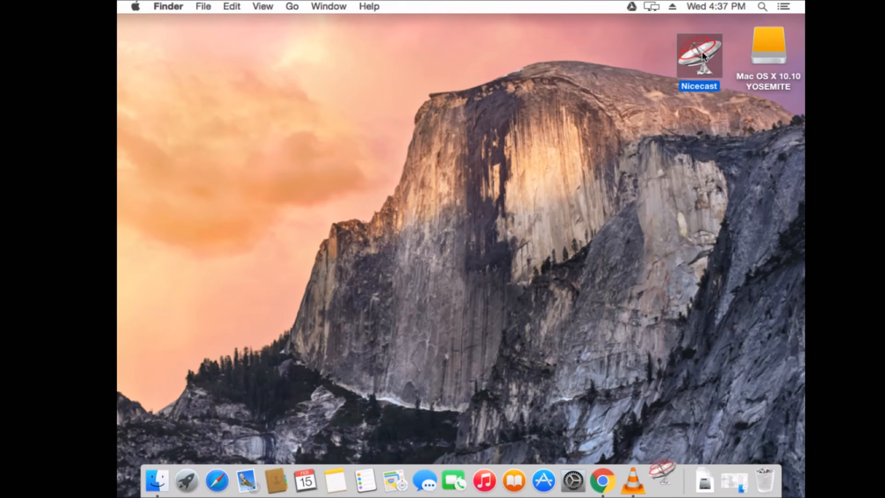
# Launch Nicecast with VLC as the audio source and open the Window menu
pyautogui.doubleClick(699, 53)
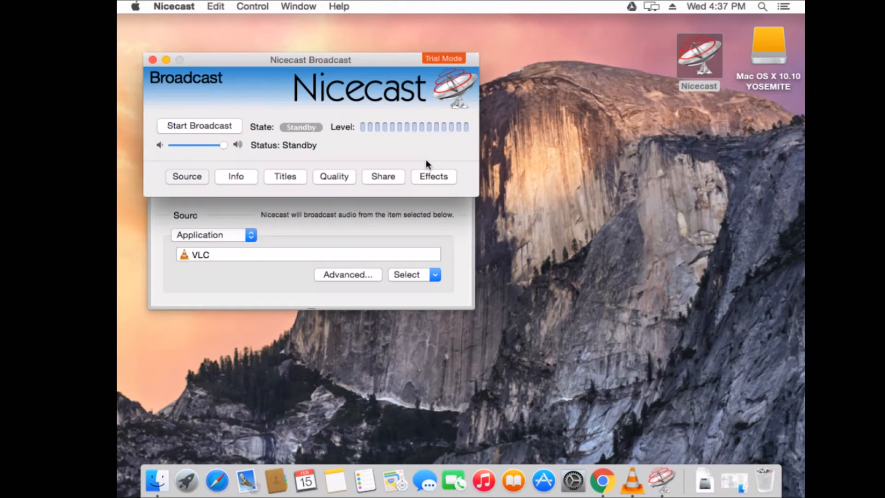
pyautogui.moveTo(339, 229)
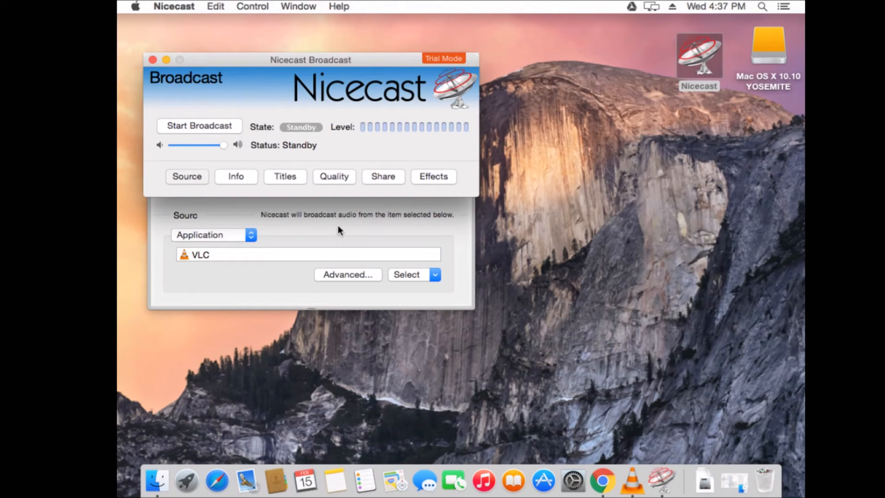
pyautogui.moveTo(415, 255)
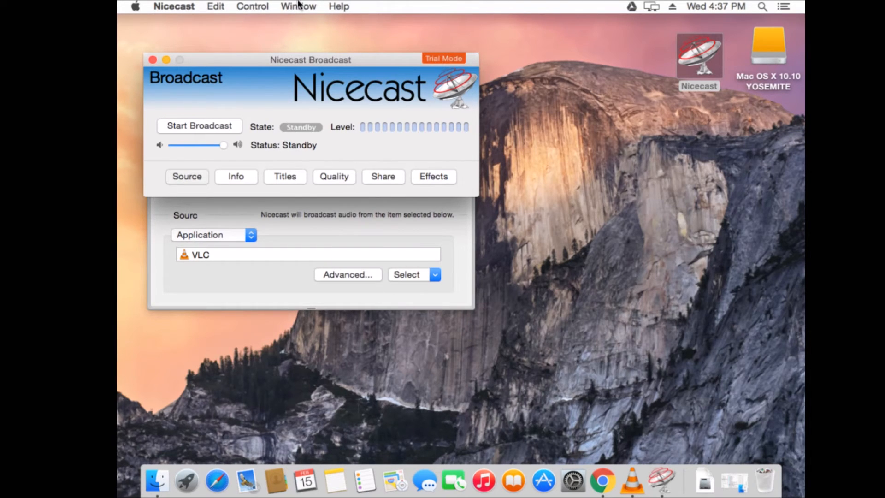
pyautogui.click(298, 6)
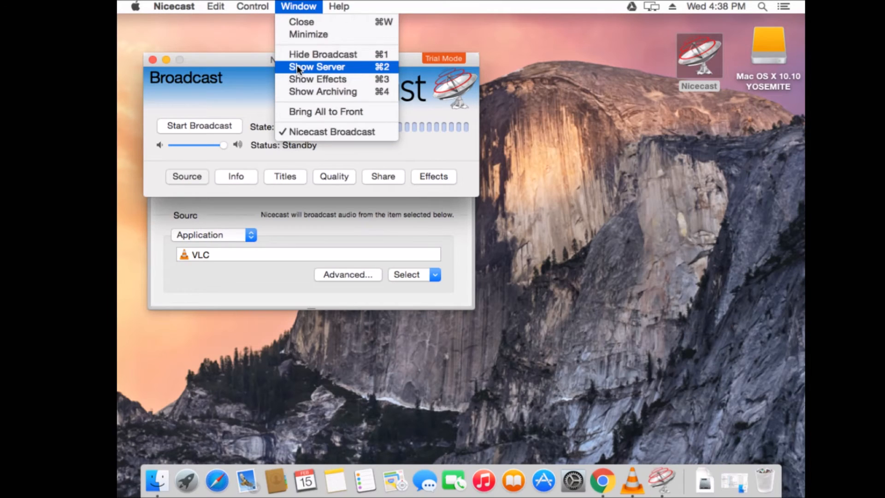
# Open the Server window and add a new untitled server entry
pyautogui.click(317, 67)
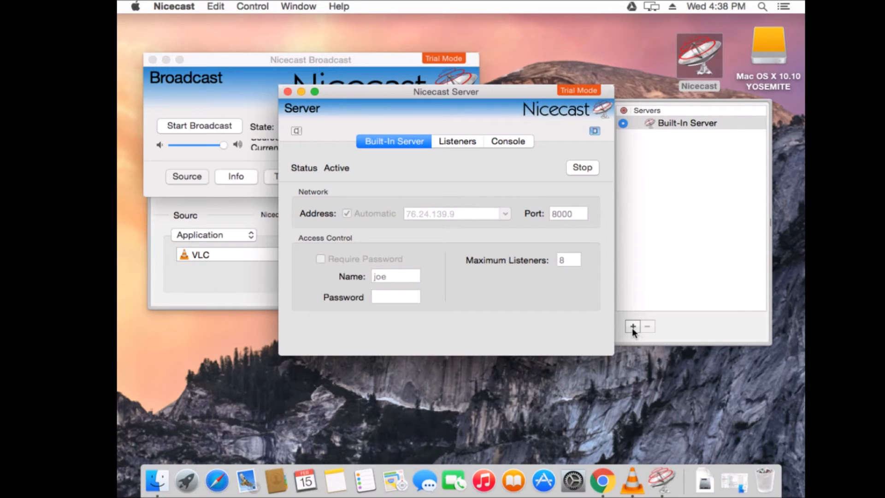
pyautogui.click(633, 326)
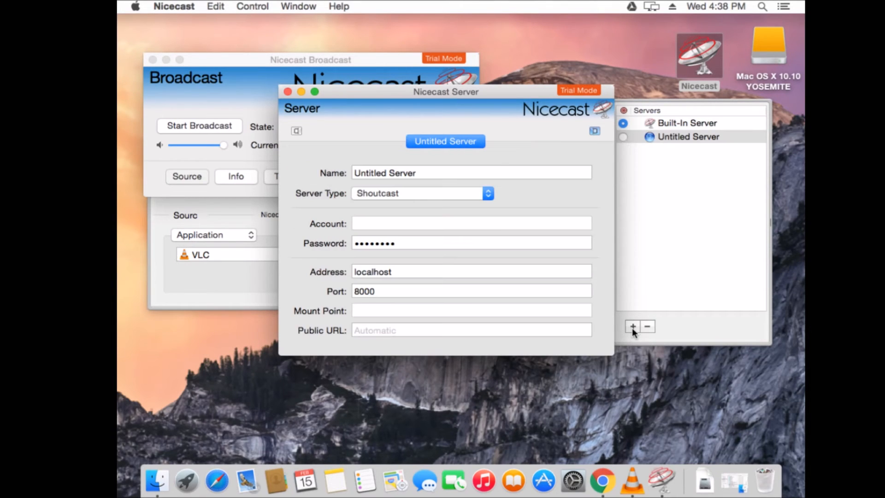
pyautogui.moveTo(468, 170)
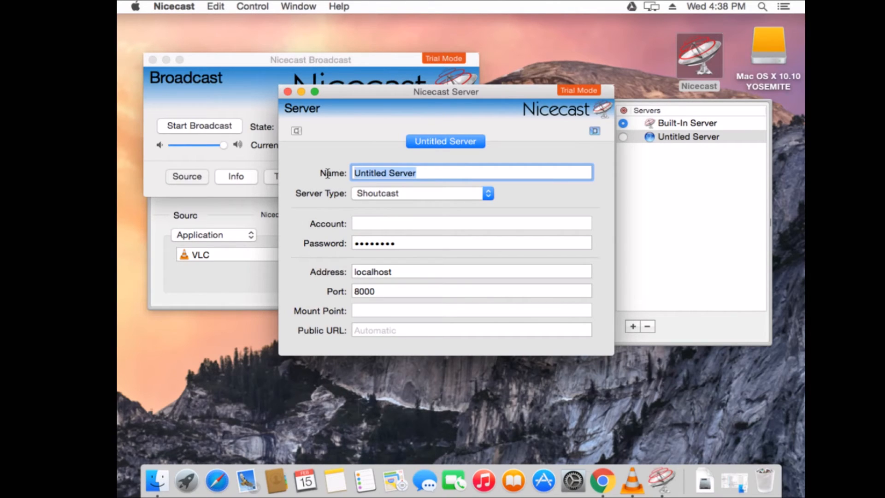
# Name the entry 'Test Server', choose Icecast 2 type, and enter account 'source'
pyautogui.write('Test')
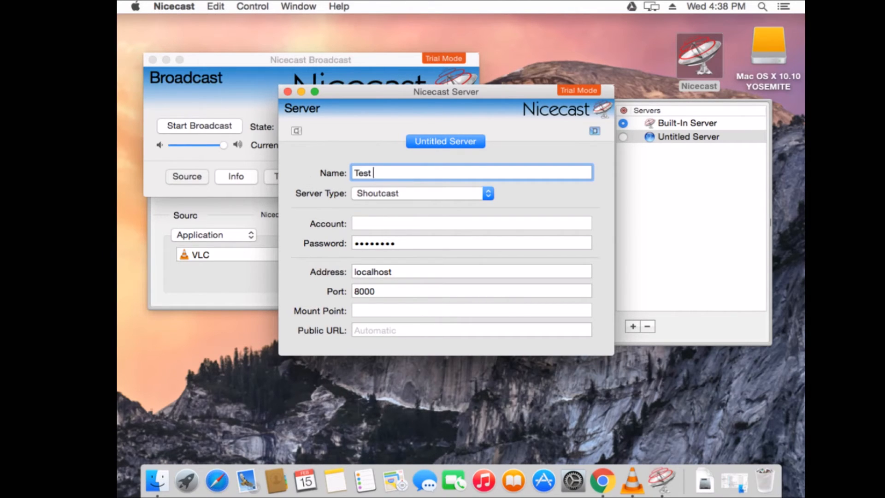
pyautogui.write('Server')
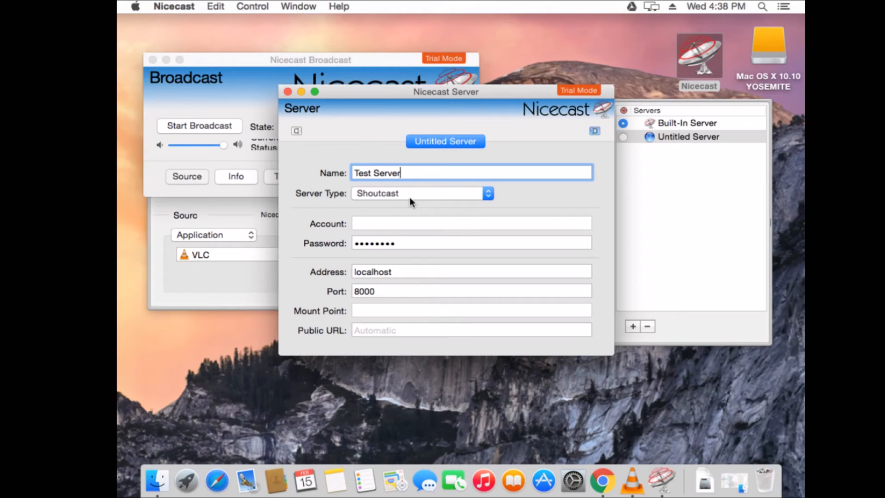
pyautogui.click(420, 194)
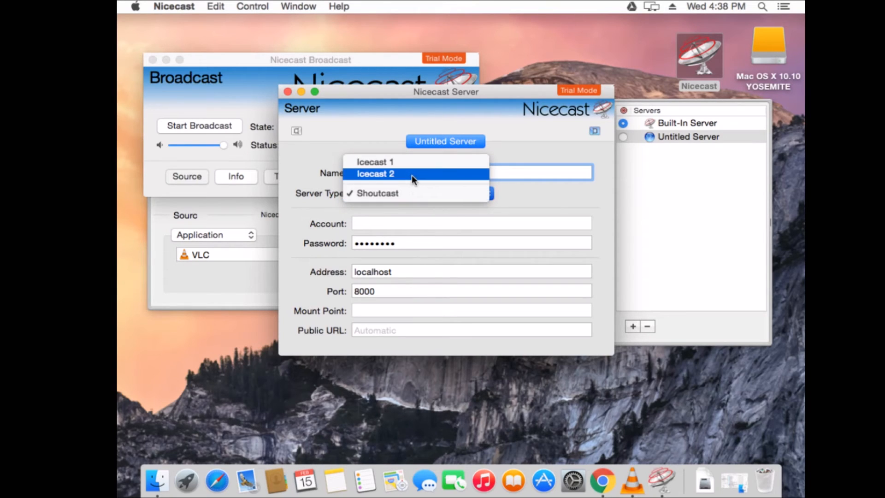
pyautogui.click(375, 174)
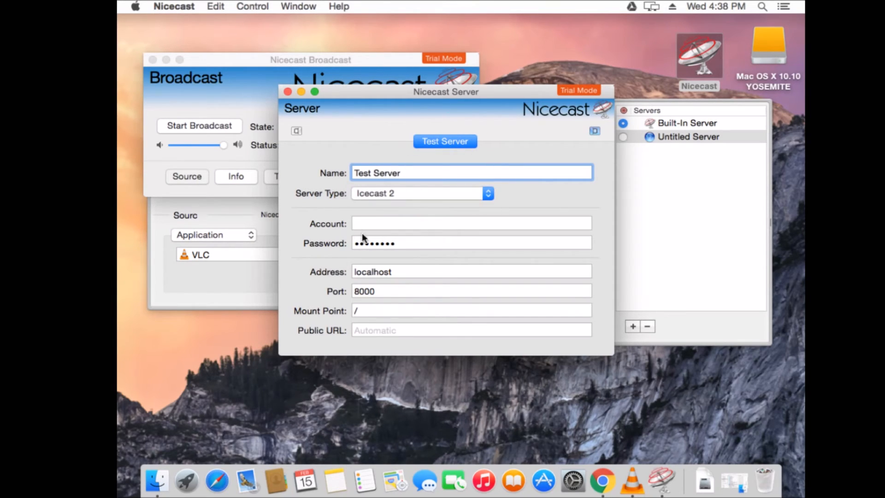
pyautogui.write('source')
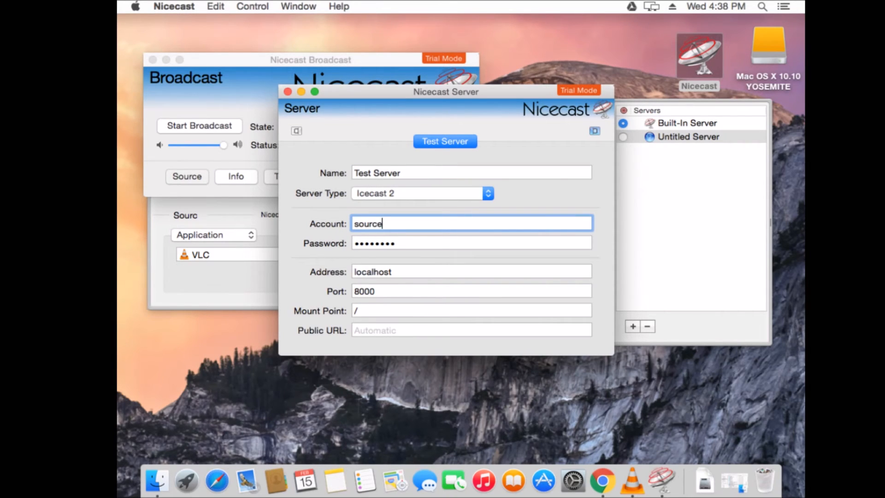
# Give Test Server a new password, address 45.55.60.140 and mount point /stream.mp3
pyautogui.click(470, 243)
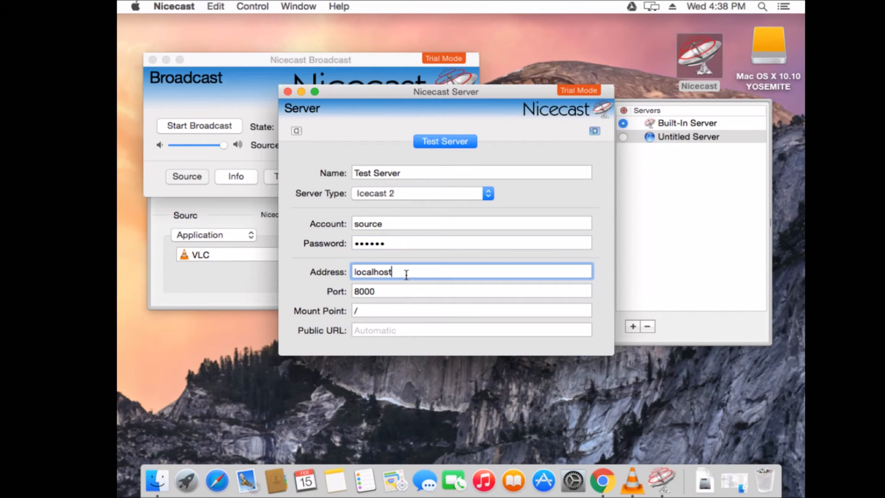
pyautogui.press('backspace')
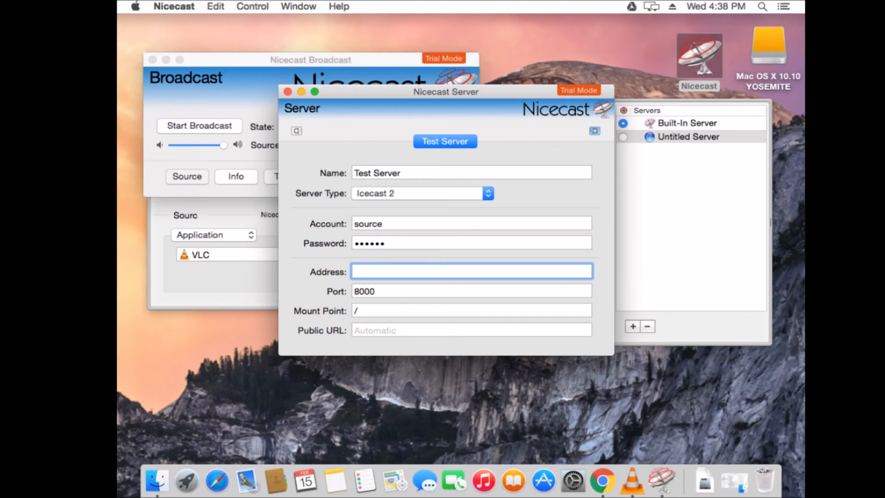
pyautogui.write('45.55.60')
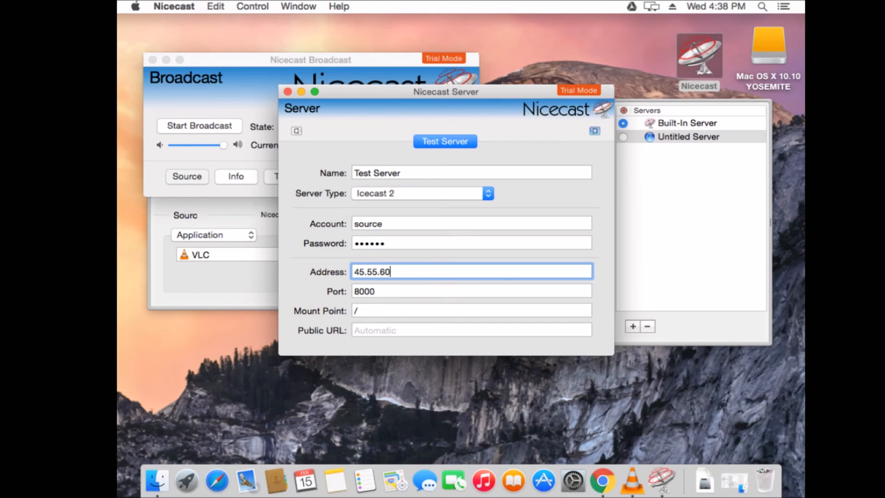
pyautogui.write('.140')
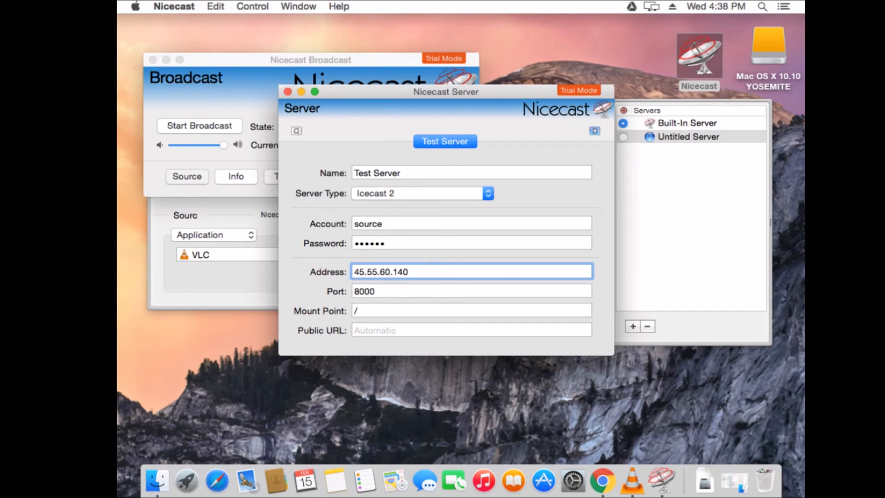
pyautogui.click(471, 310)
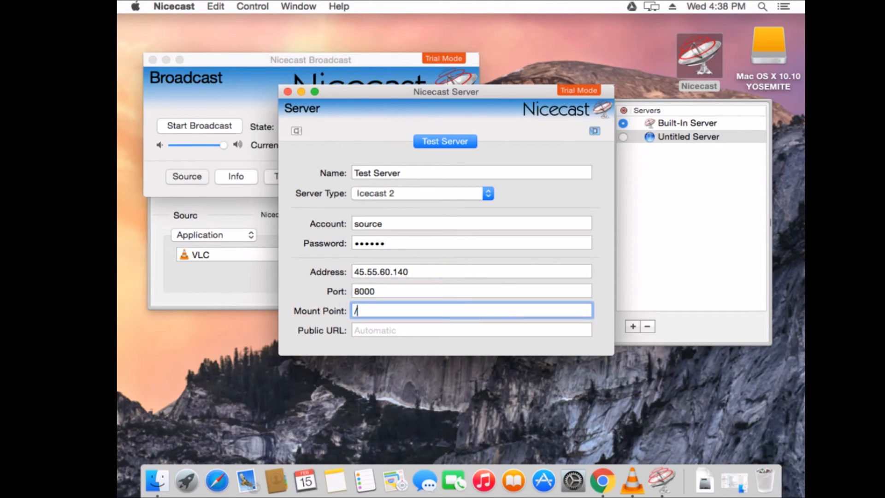
pyautogui.write('stream.mp3')
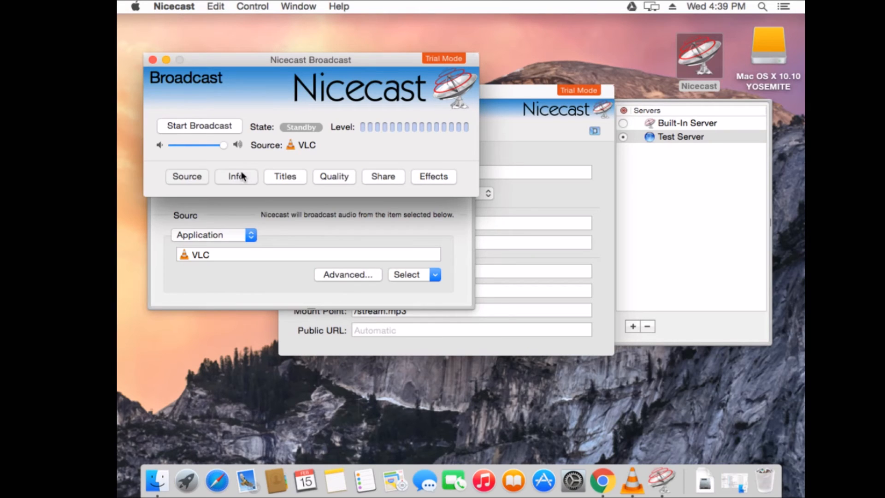
# Review the Info, Titles, 192 Kbps Quality and Share panels, ending on Source
pyautogui.click(236, 176)
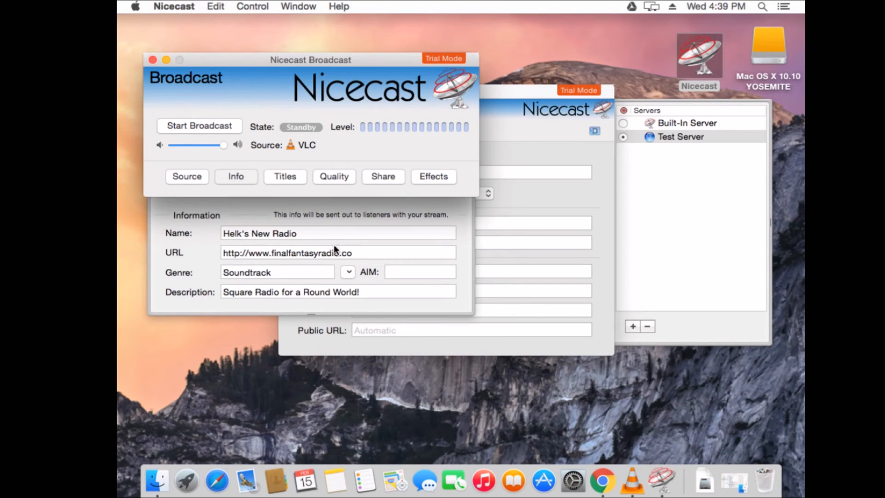
pyautogui.moveTo(315, 275)
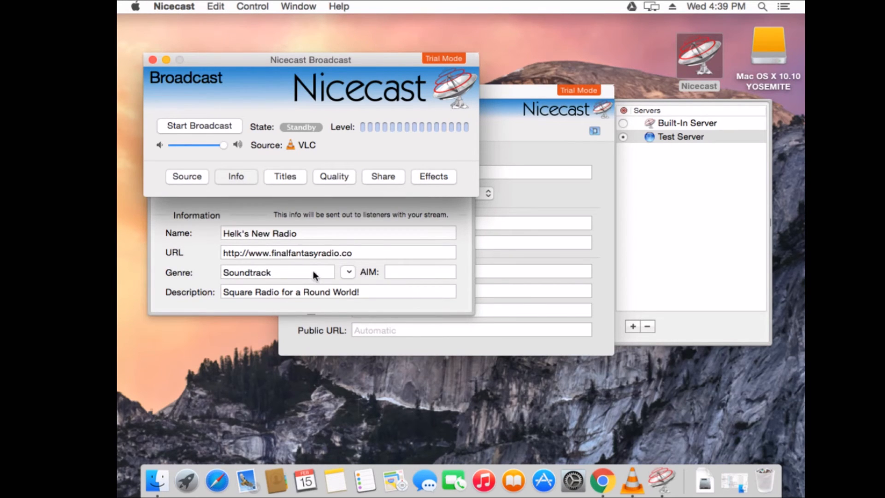
pyautogui.moveTo(233, 268)
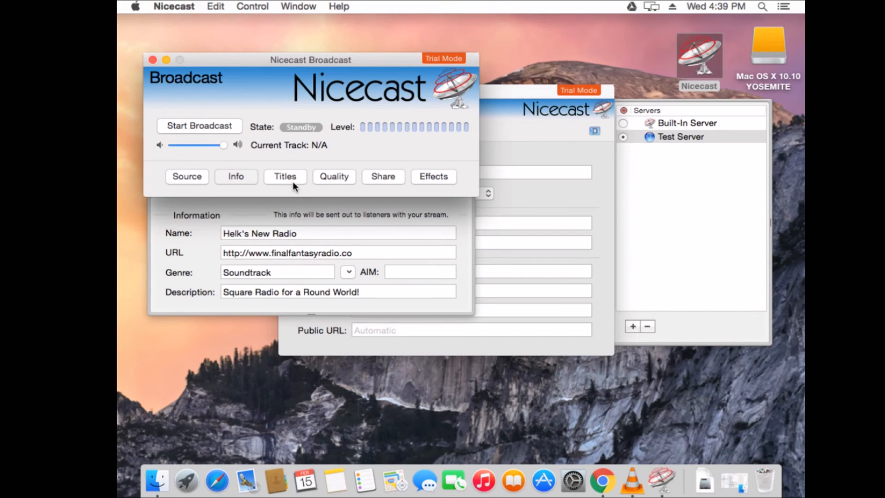
pyautogui.click(284, 176)
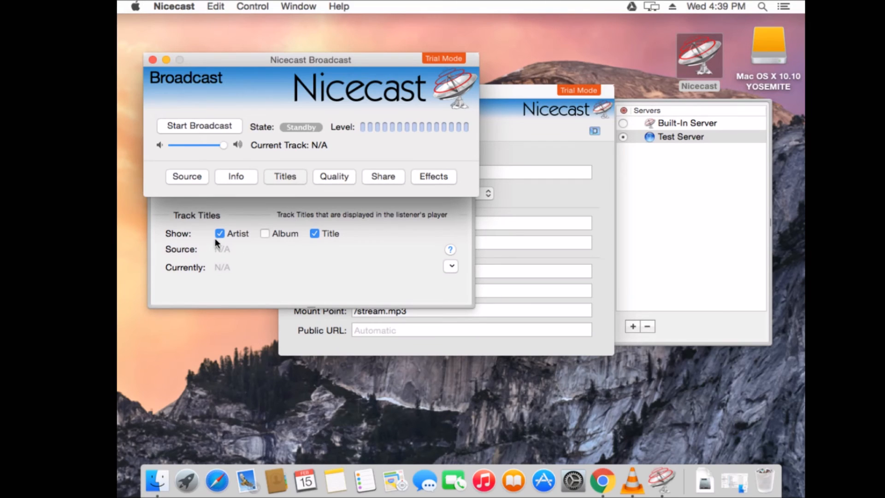
pyautogui.moveTo(335, 181)
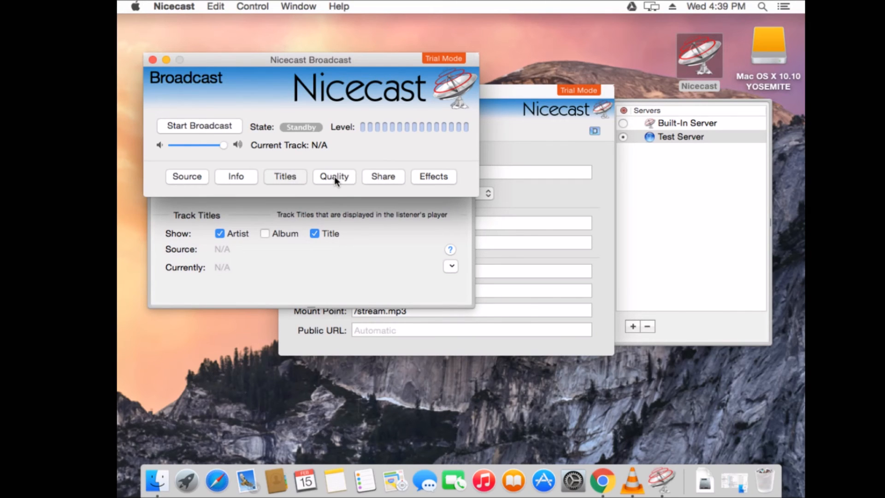
pyautogui.click(334, 176)
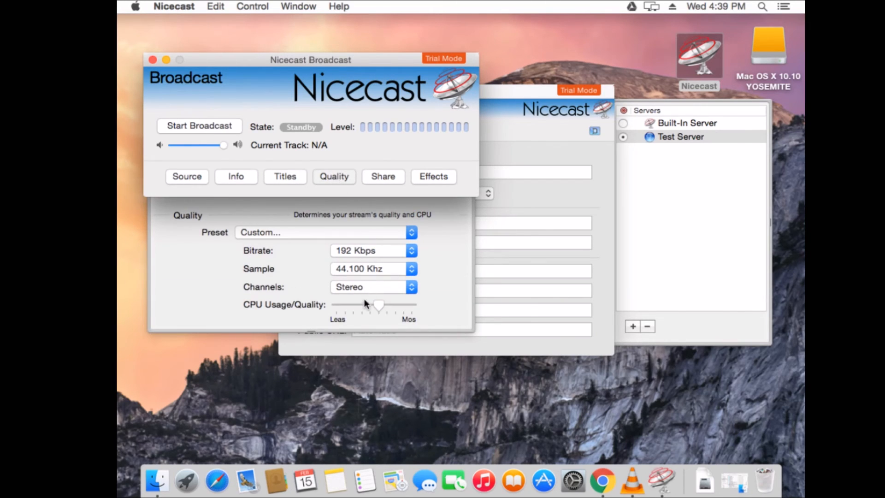
pyautogui.click(382, 176)
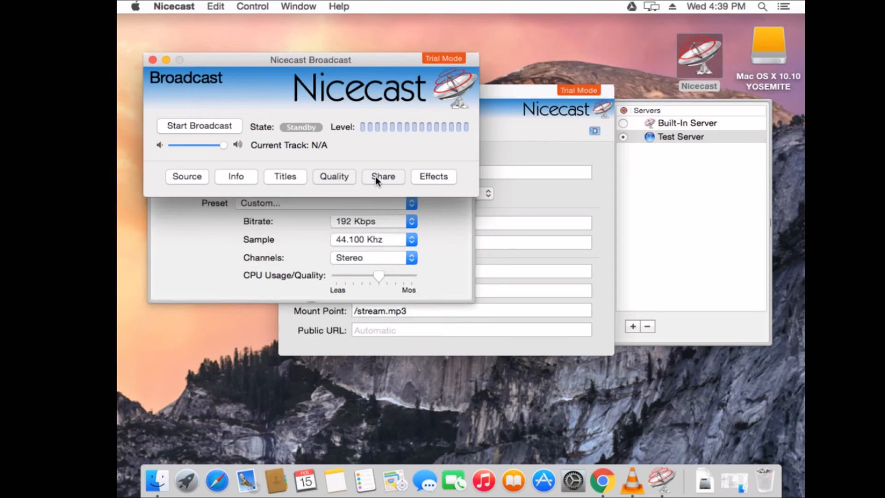
pyautogui.click(382, 176)
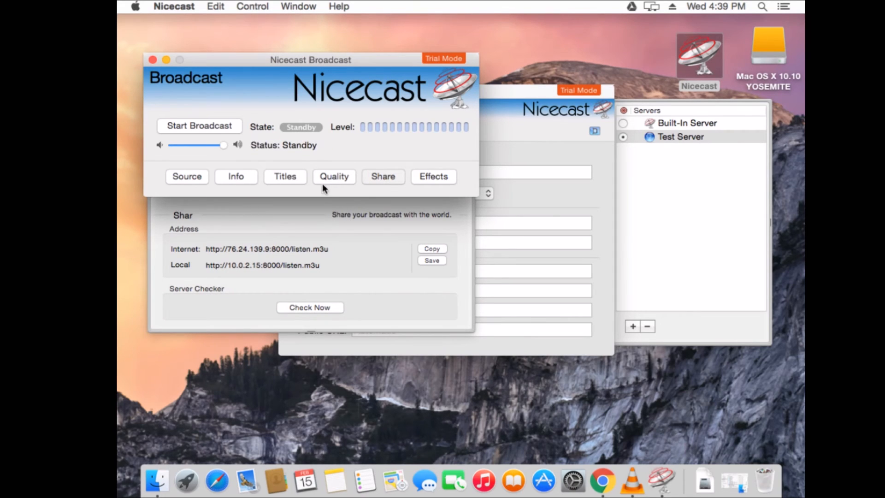
pyautogui.click(333, 177)
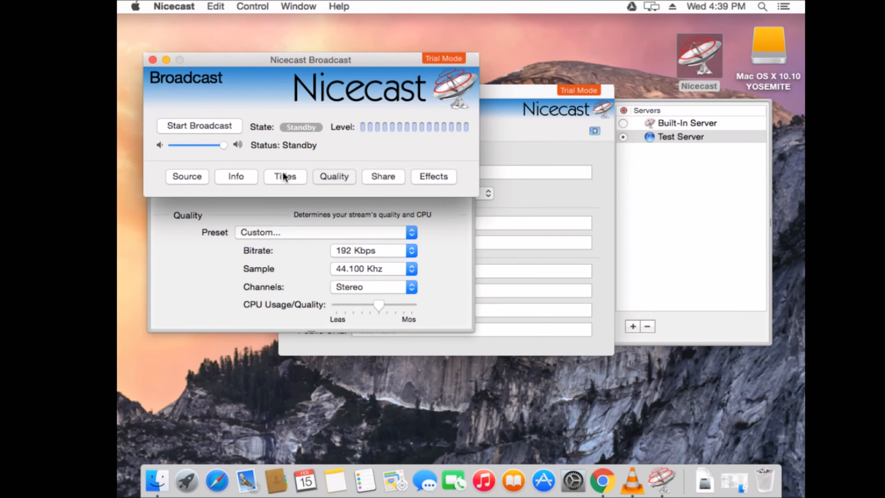
pyautogui.click(236, 176)
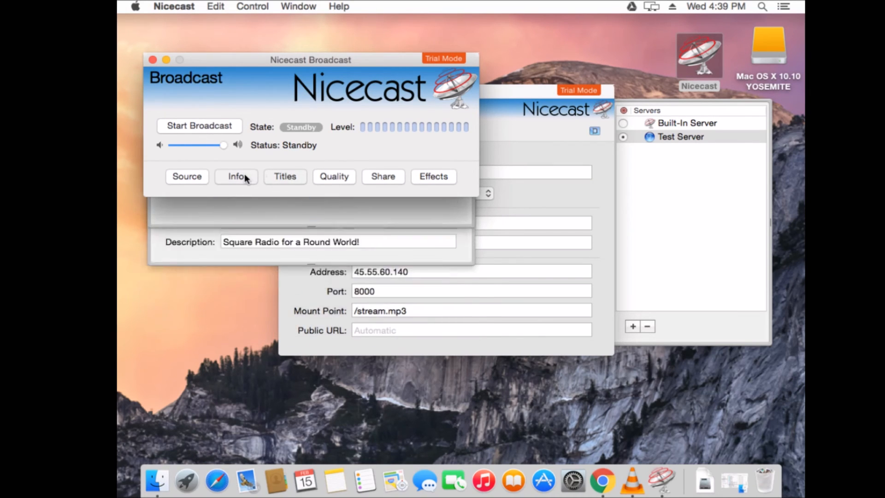
pyautogui.click(187, 176)
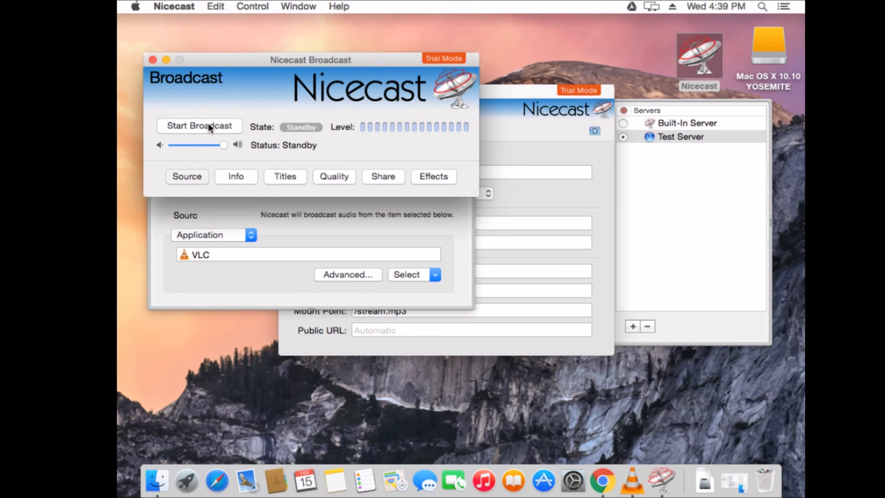
# Choose VLC from the Applications folder as the broadcast source application
pyautogui.click(434, 274)
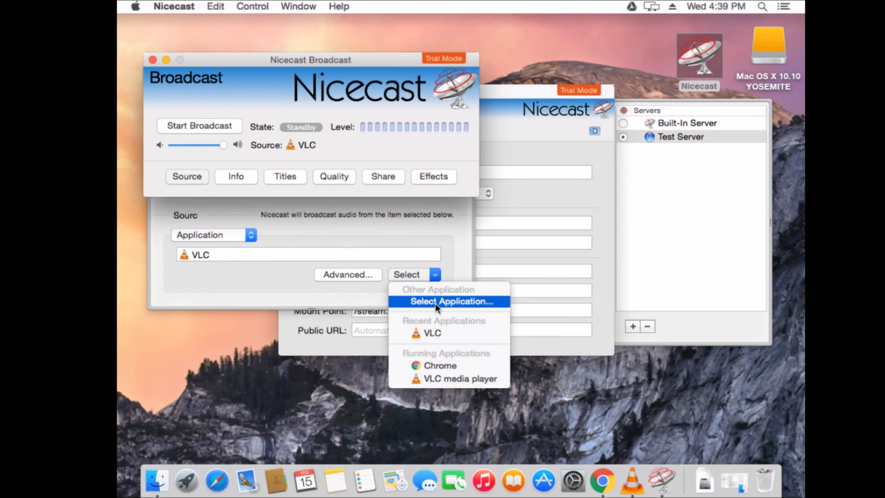
pyautogui.click(451, 301)
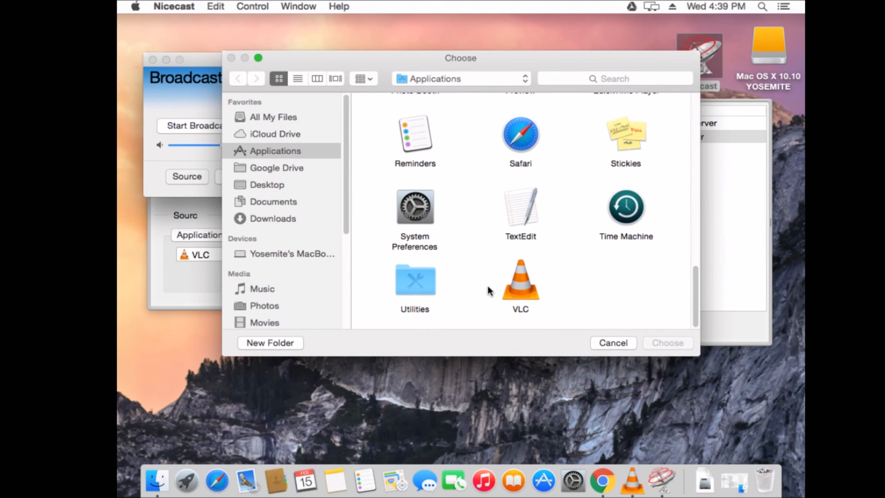
pyautogui.click(520, 279)
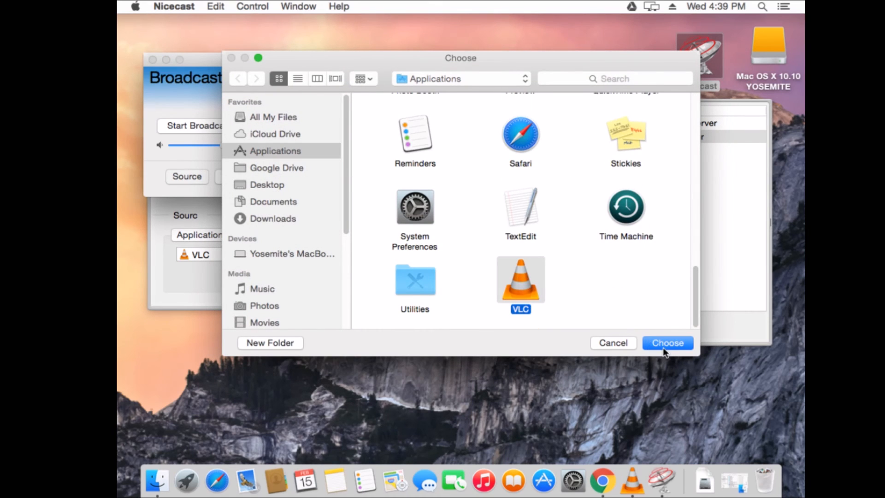
pyautogui.click(667, 342)
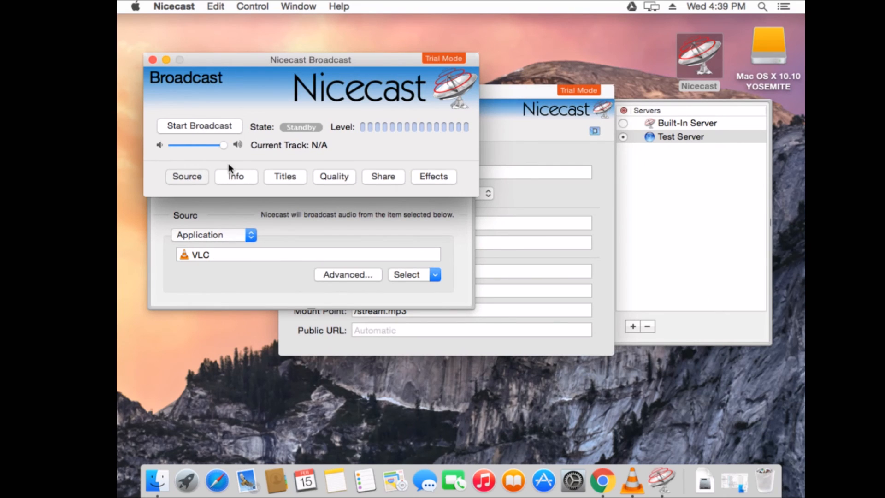
pyautogui.moveTo(210, 135)
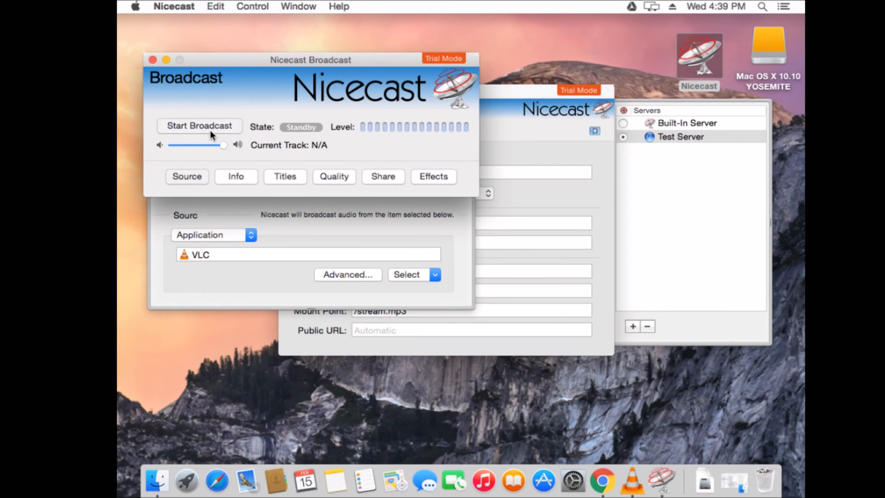
# Start the broadcast and bring up VLC's Dock menu to begin playback
pyautogui.click(199, 126)
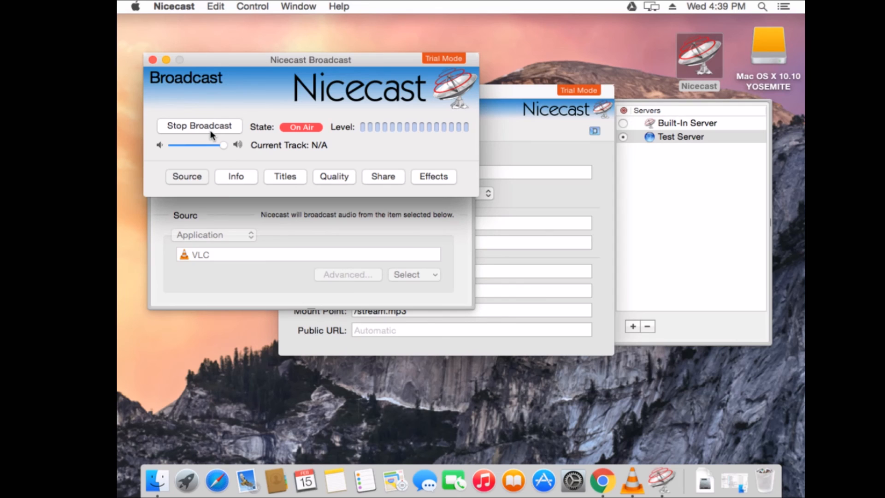
pyautogui.moveTo(632, 486)
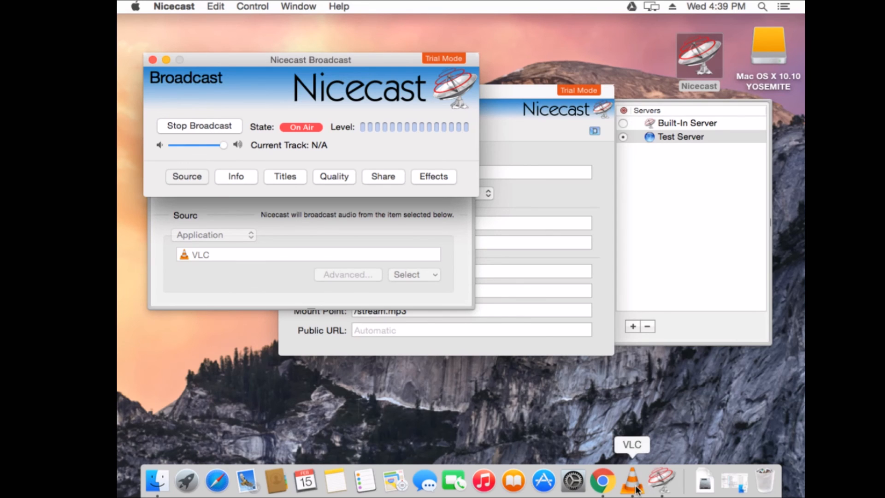
pyautogui.rightClick(631, 481)
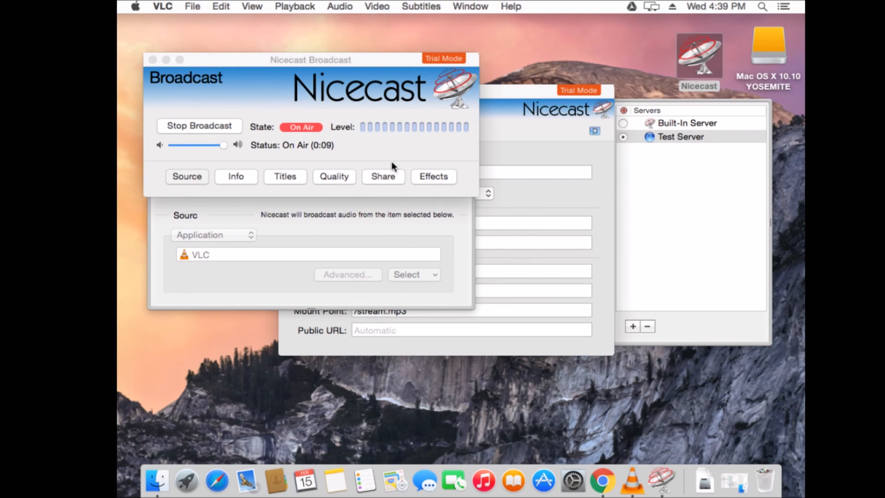
pyautogui.moveTo(259, 140)
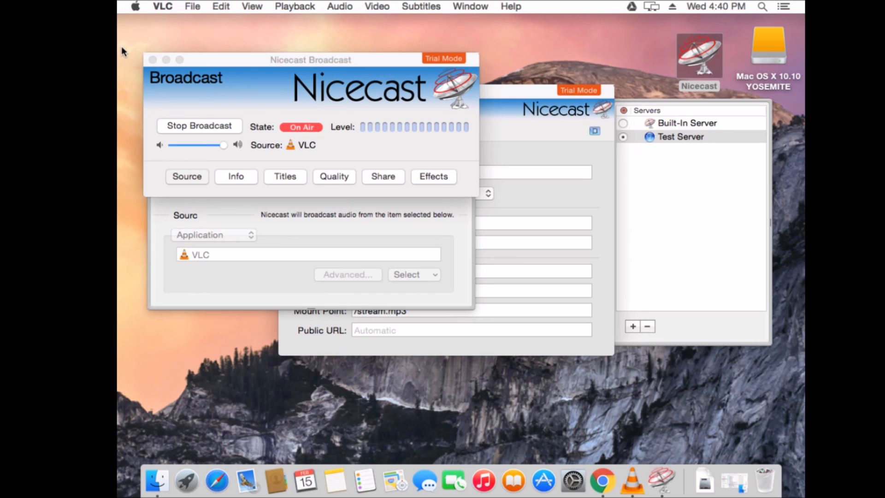
pyautogui.moveTo(284, 140)
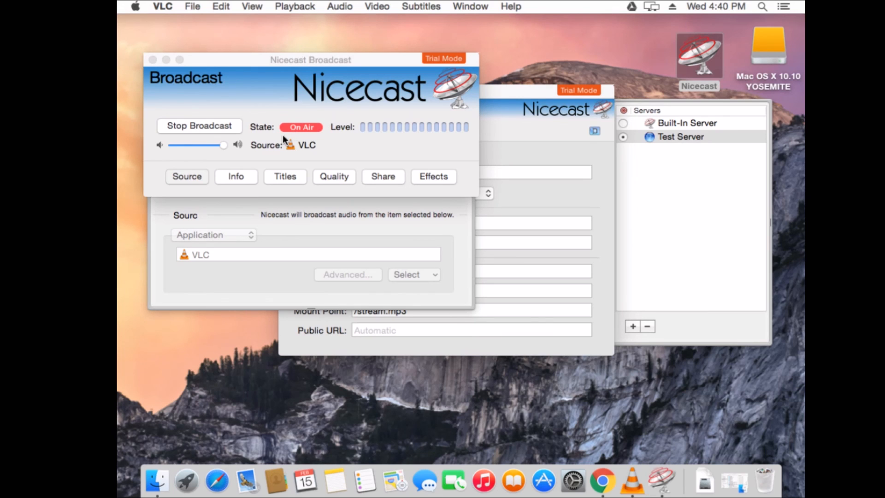
pyautogui.moveTo(298, 140)
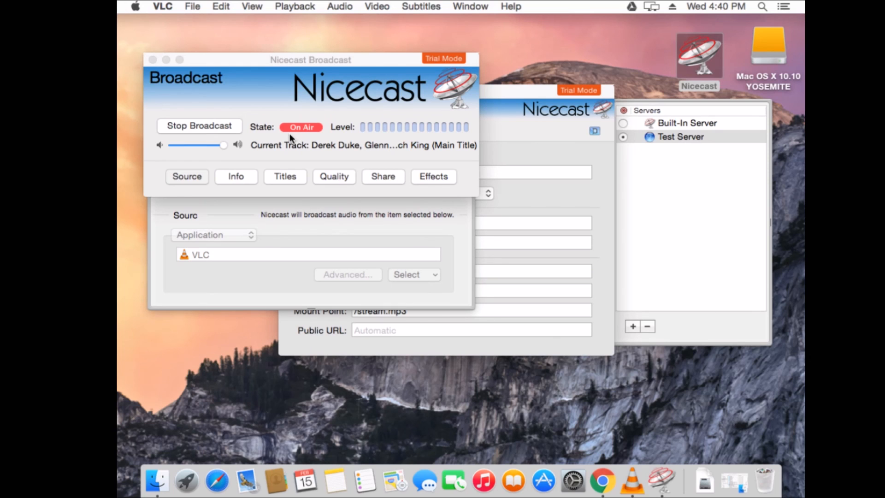
pyautogui.moveTo(346, 113)
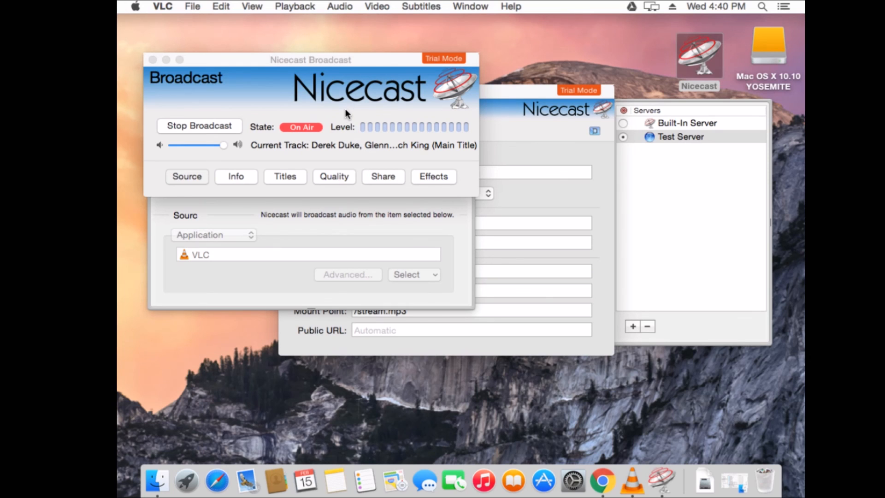
# Stop broadcasting to return Nicecast to Standby
pyautogui.click(199, 125)
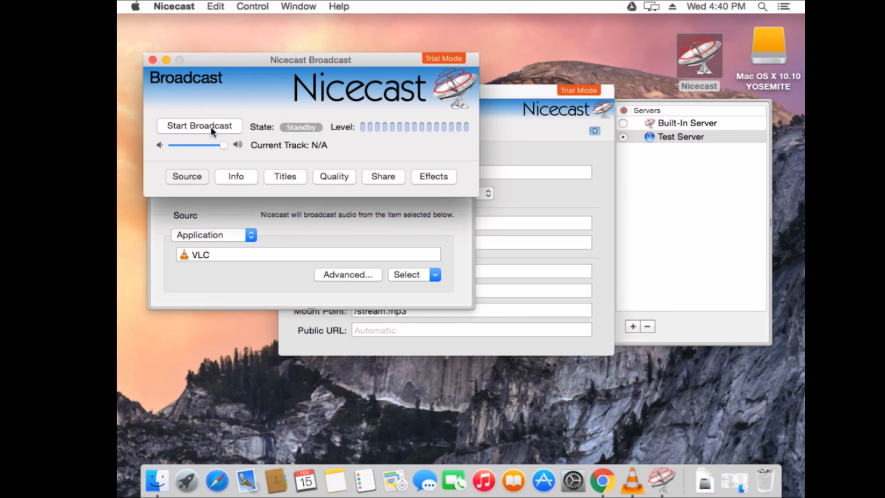
pyautogui.moveTo(128, 99)
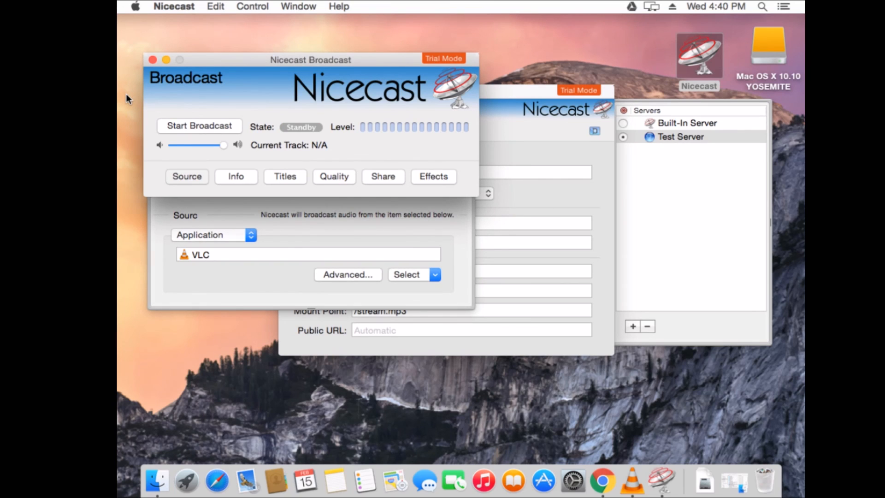